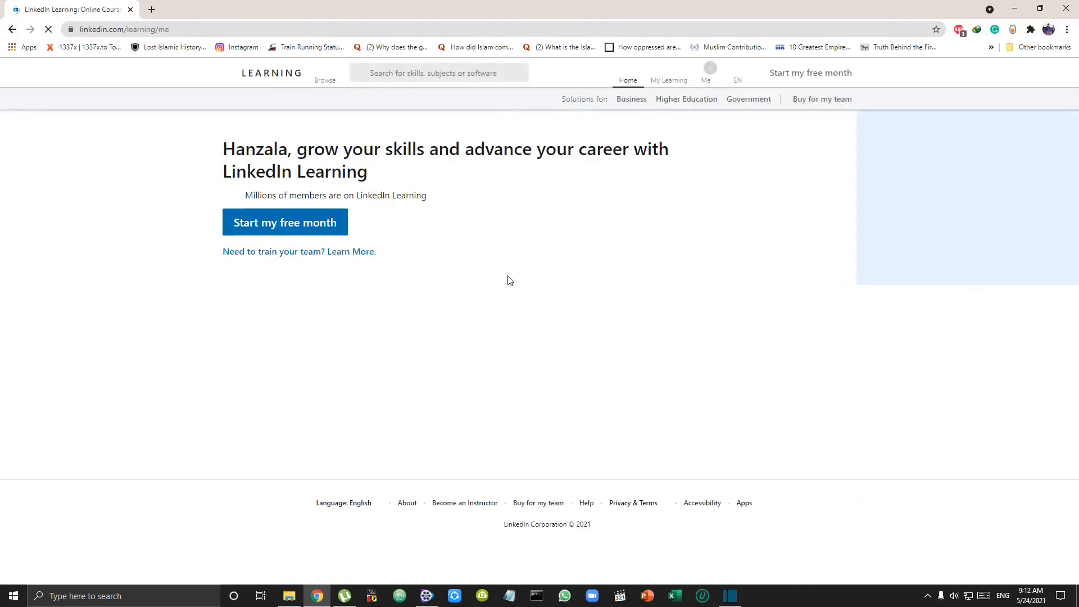
# Bring up the Become a Data Analyst path and scroll through its seven listed courses.
pyautogui.click(285, 221)
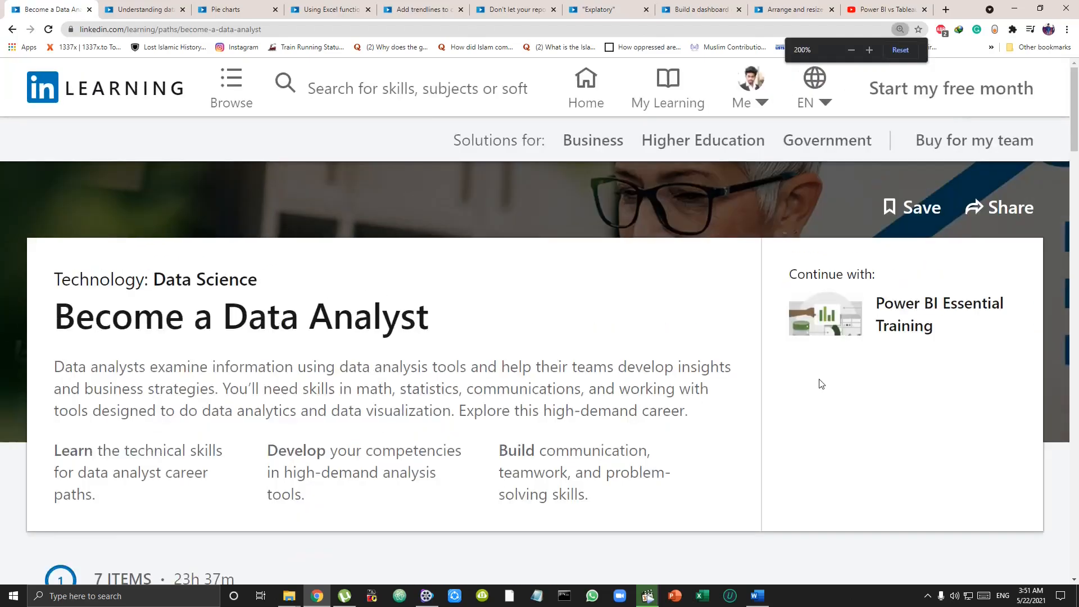
pyautogui.scroll(-3)
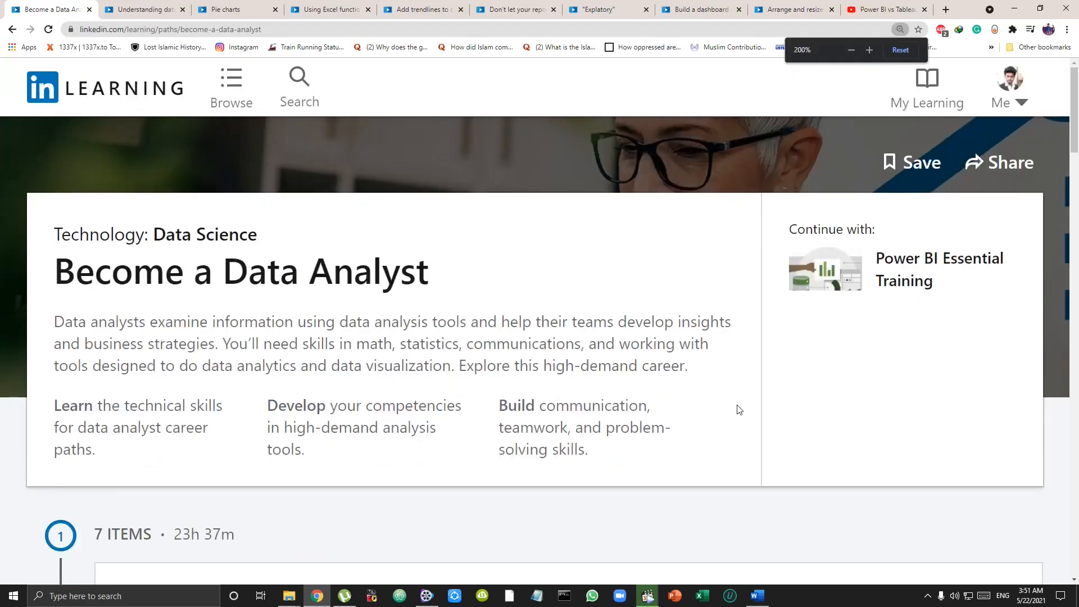
pyautogui.scroll(-3)
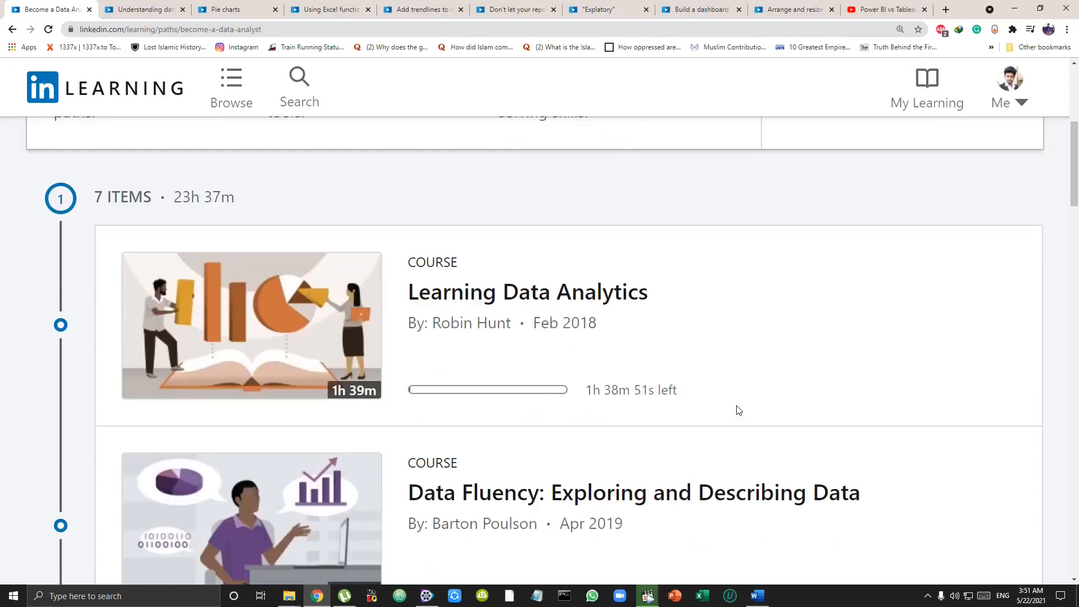
pyautogui.scroll(-3)
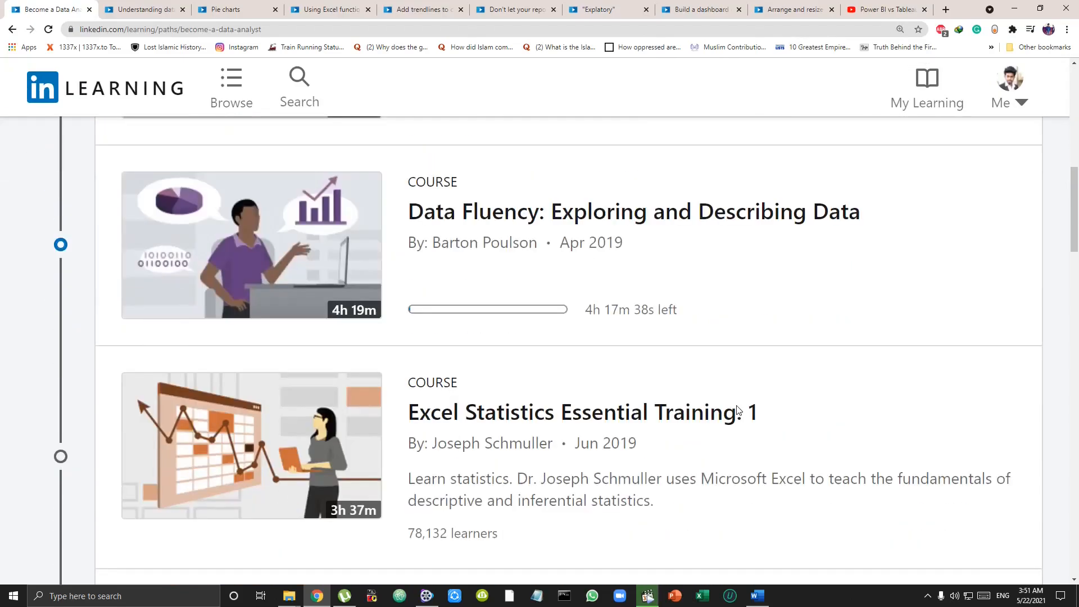
pyautogui.scroll(-3)
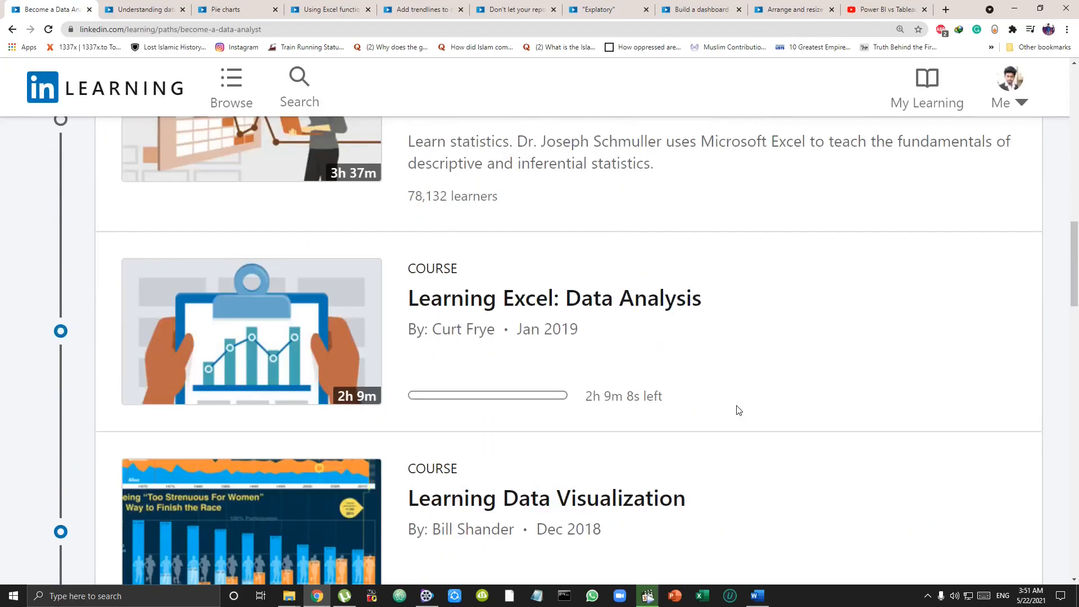
pyautogui.scroll(-3)
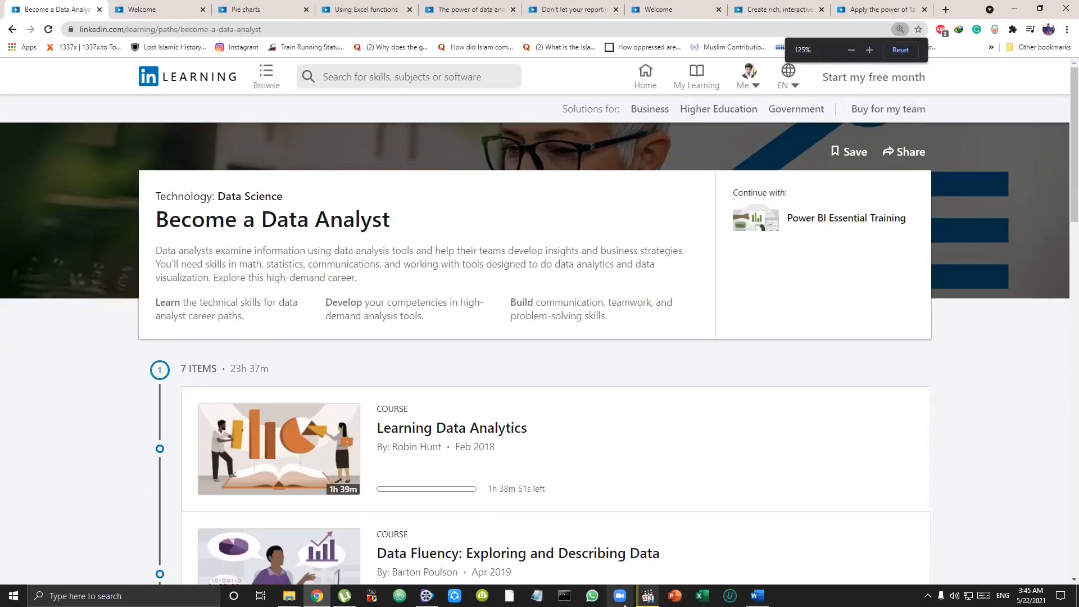
# Skim the Understanding data and workflow lesson, toggling Contents, then switch to the Pie charts lesson.
pyautogui.scroll(-3)
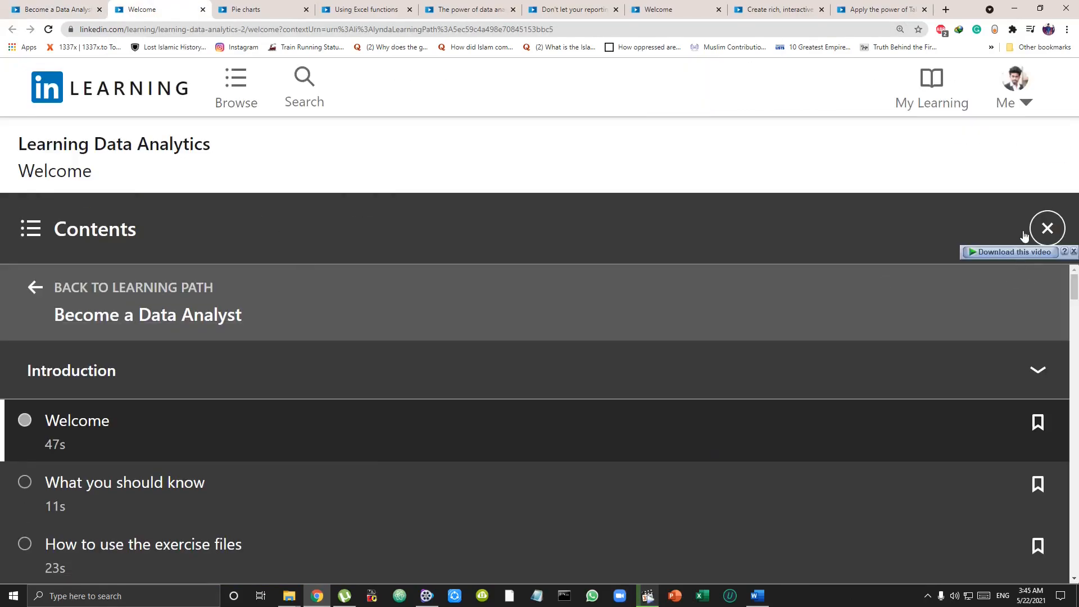
pyautogui.click(1048, 229)
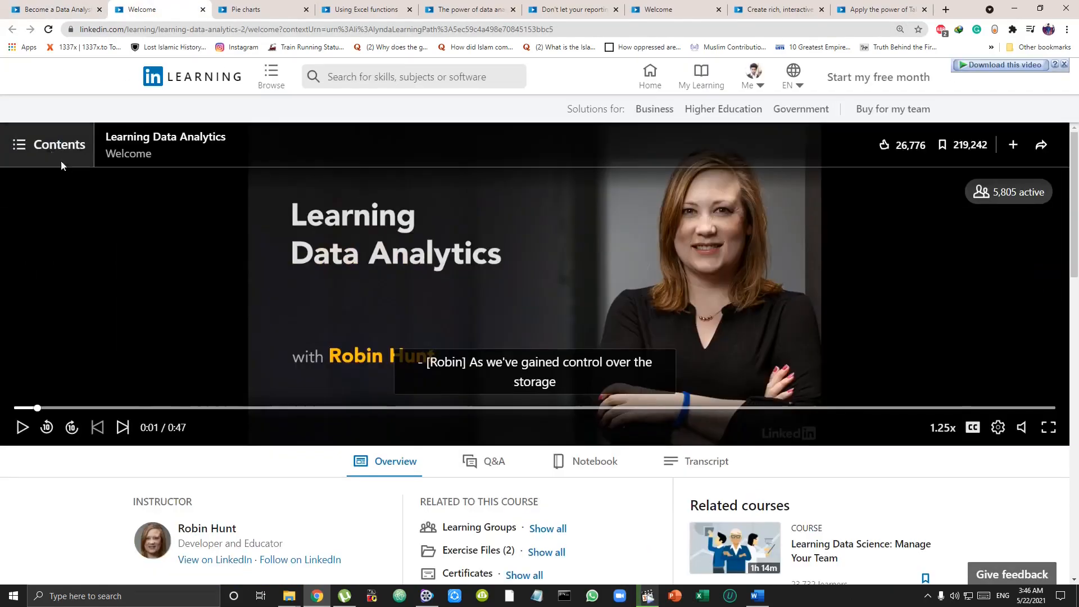
pyautogui.click(49, 144)
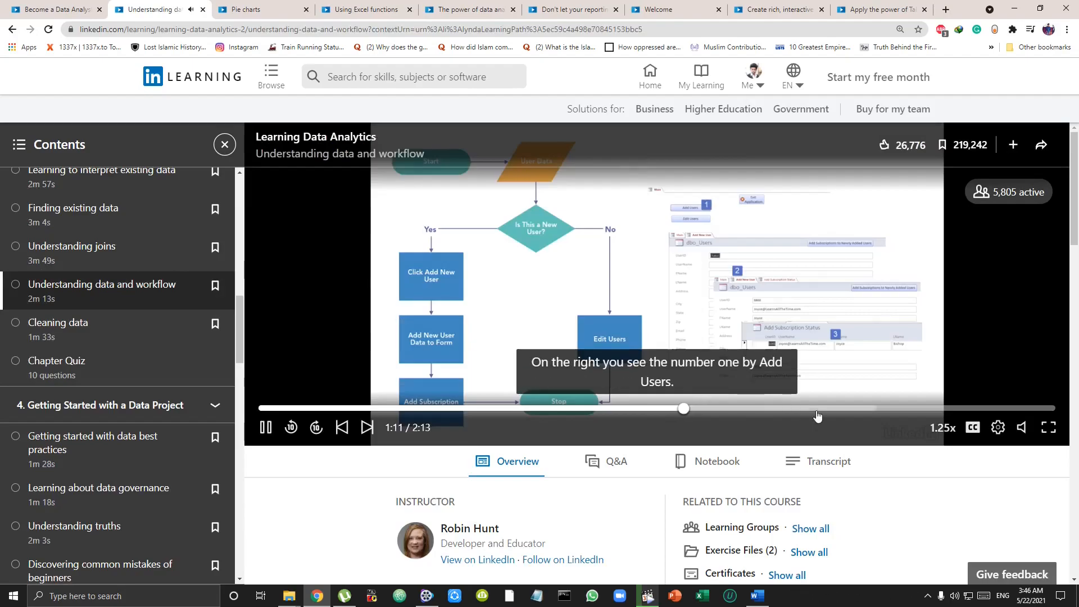
pyautogui.click(1048, 427)
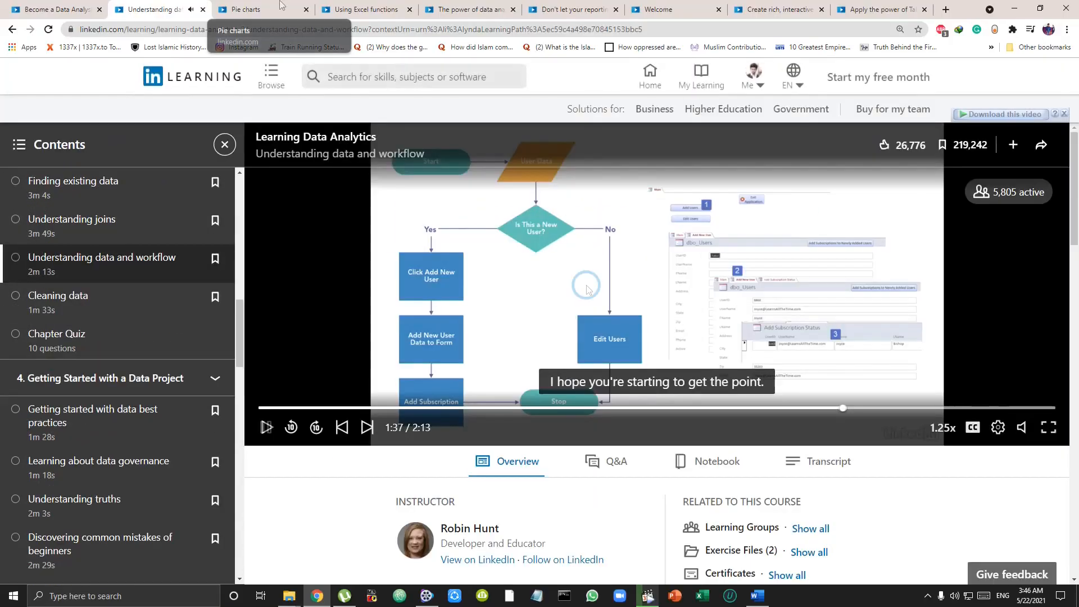
pyautogui.click(249, 9)
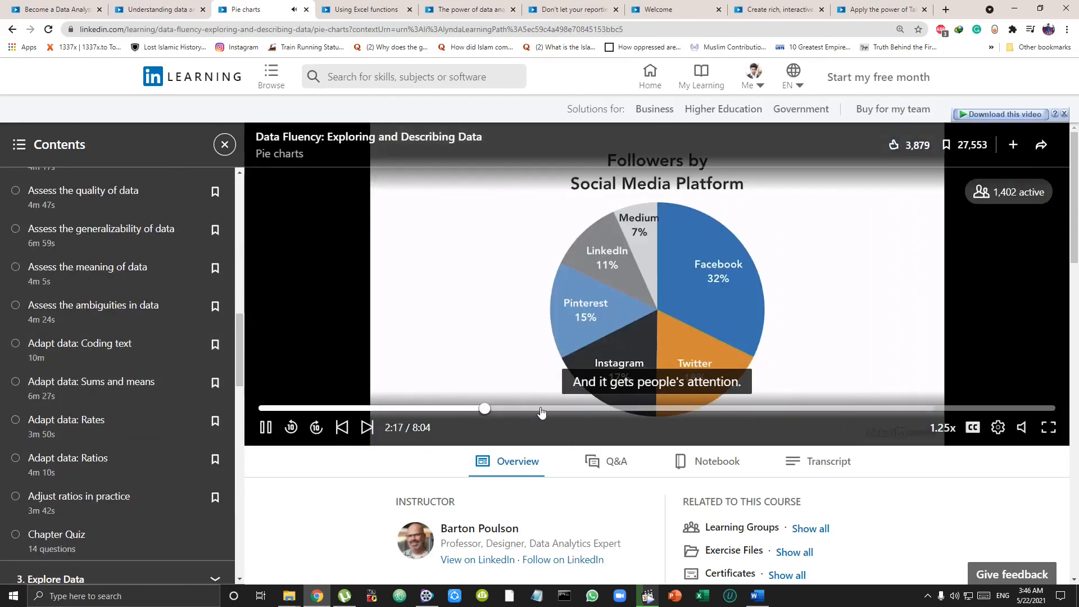
# Seek forward in Pie charts, view the Using Excel functions lesson, then return to the path.
pyautogui.click(620, 410)
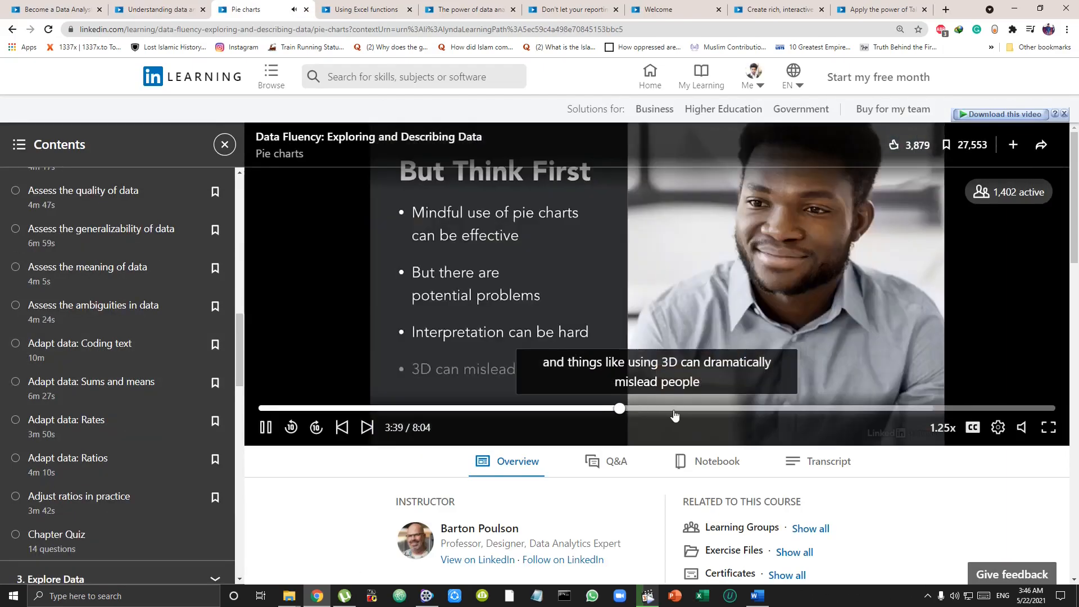
pyautogui.click(364, 9)
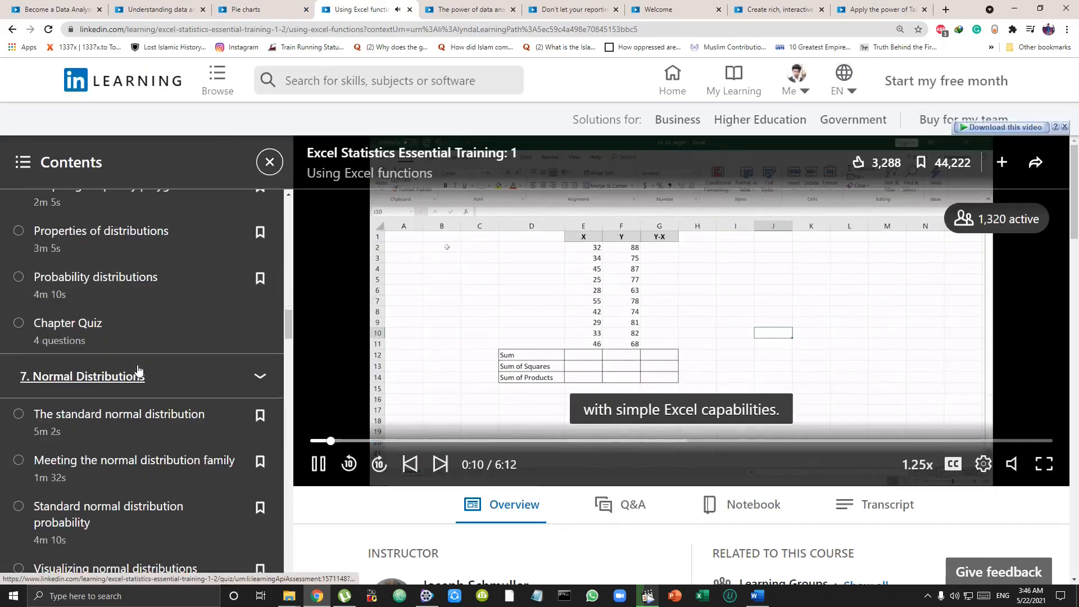
pyautogui.scroll(-3)
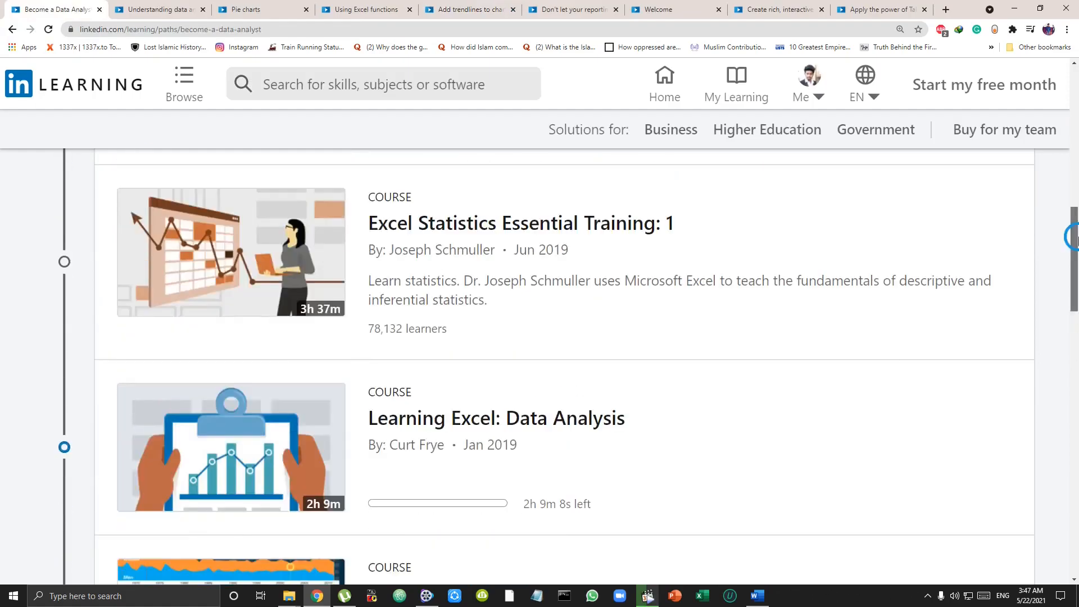
# Preview the SQL Data Reporting and Analysis course, then start Learning Data Visualization from the path.
pyautogui.scroll(-3)
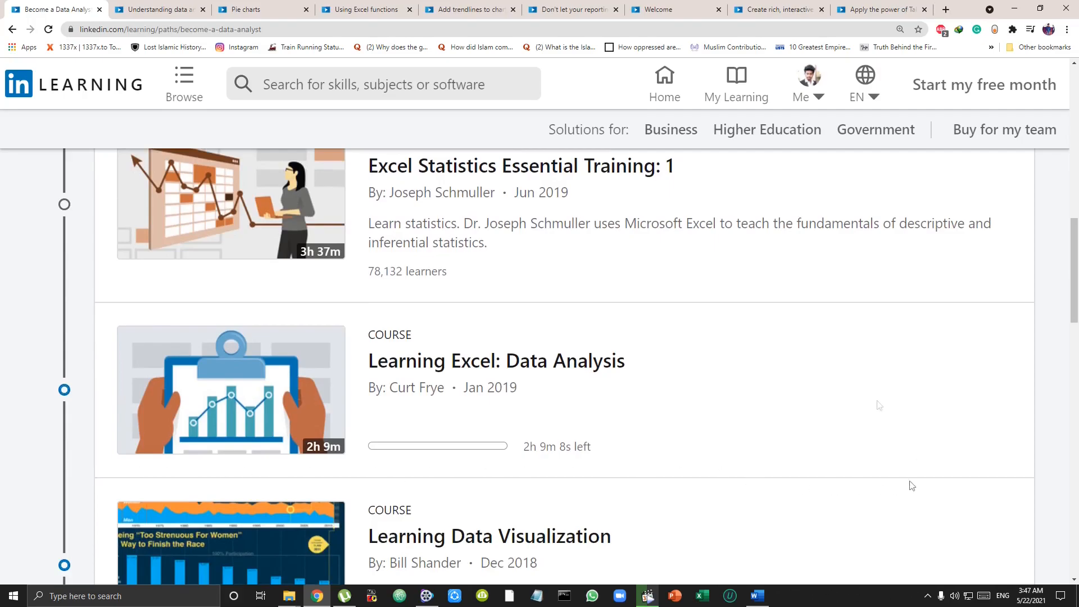
pyautogui.click(573, 9)
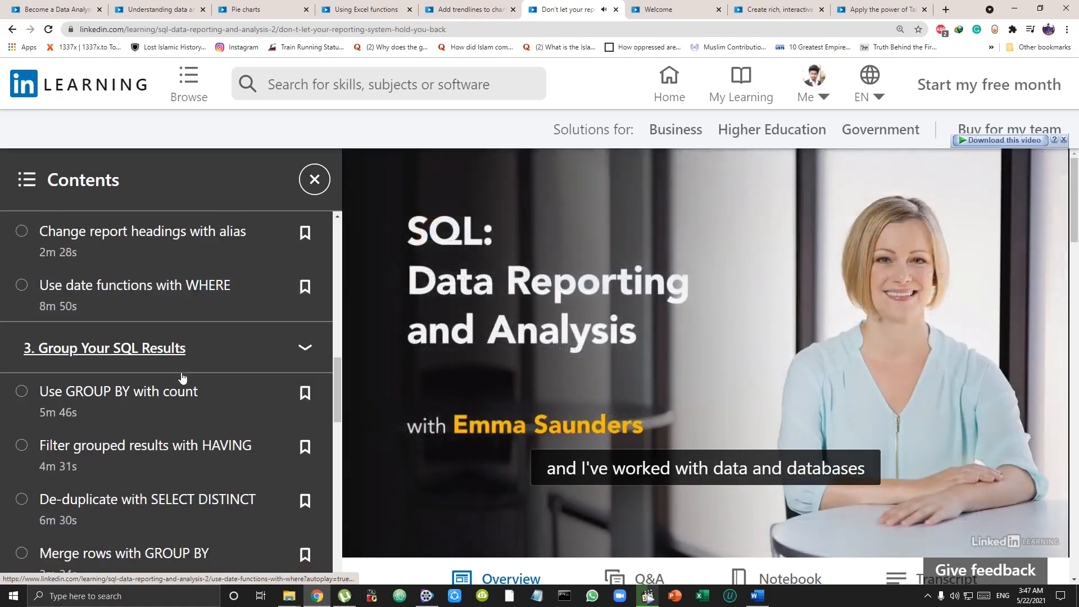
pyautogui.scroll(-3)
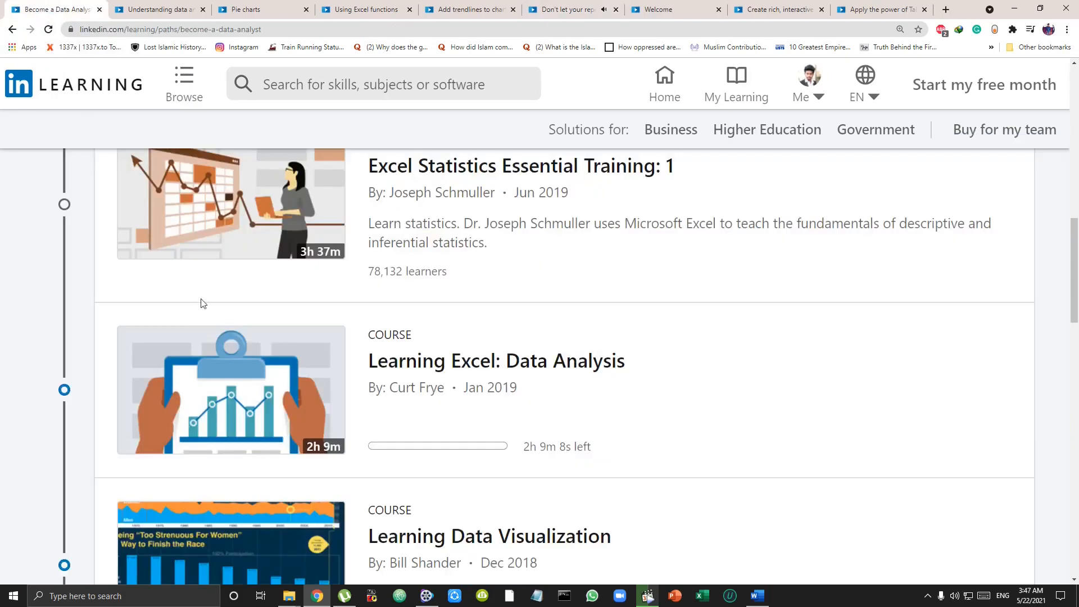
pyautogui.scroll(-3)
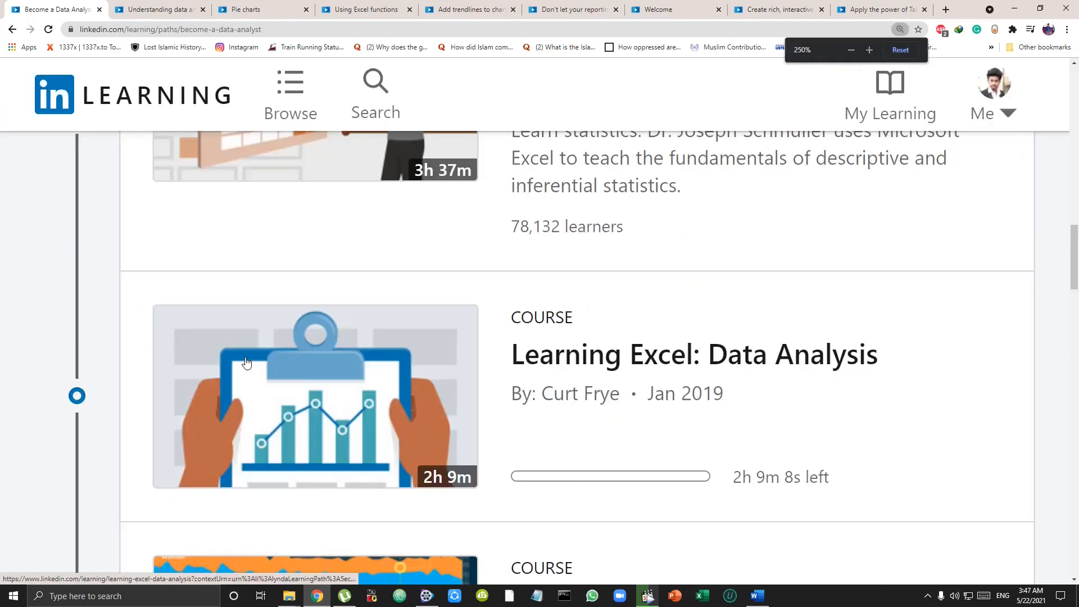
pyautogui.scroll(-3)
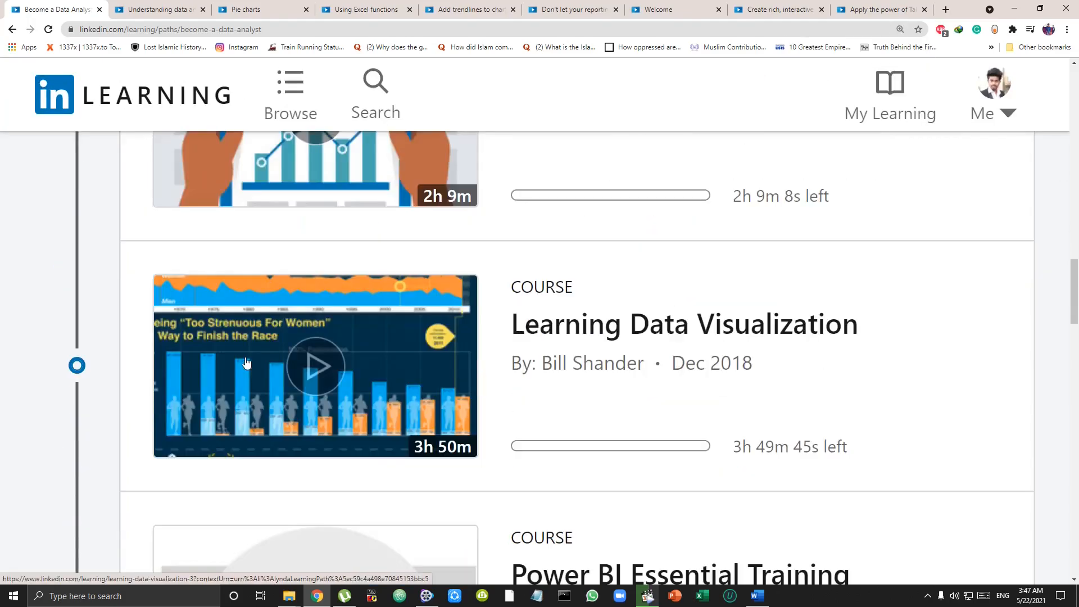
pyautogui.click(315, 365)
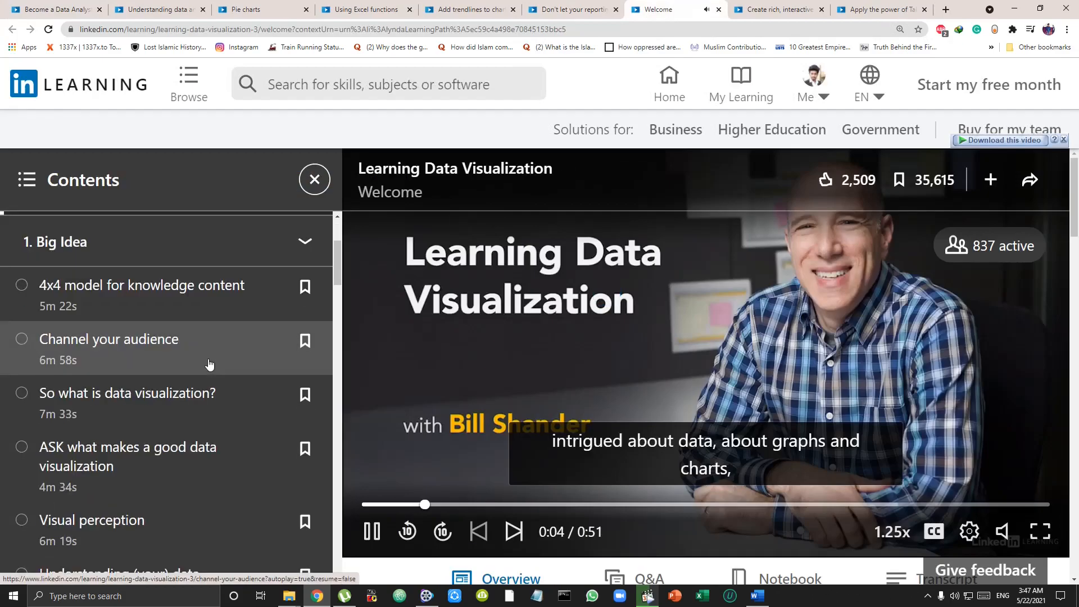
# Scrub the Explatory lesson to near its end, then go back to the path's Power BI course.
pyautogui.scroll(-3)
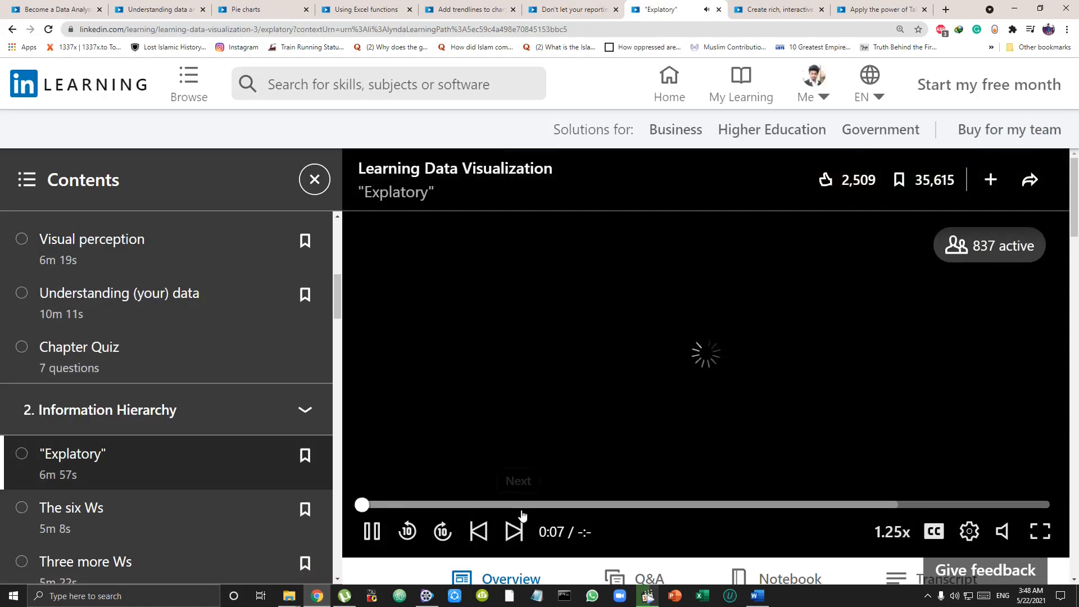
pyautogui.scroll(-3)
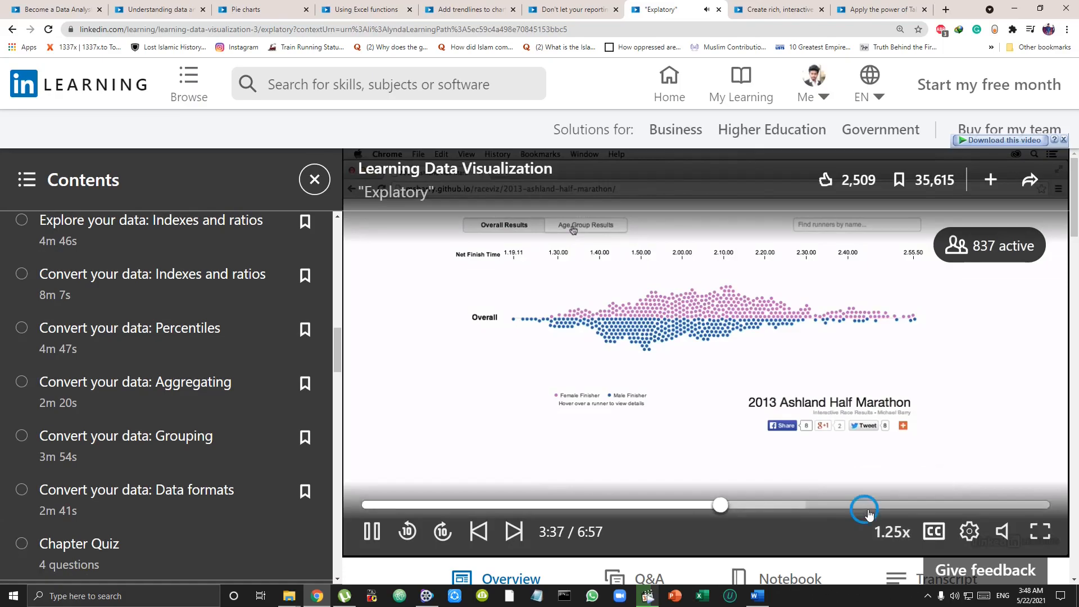
pyautogui.moveTo(720, 505); pyautogui.dragTo(934, 505)
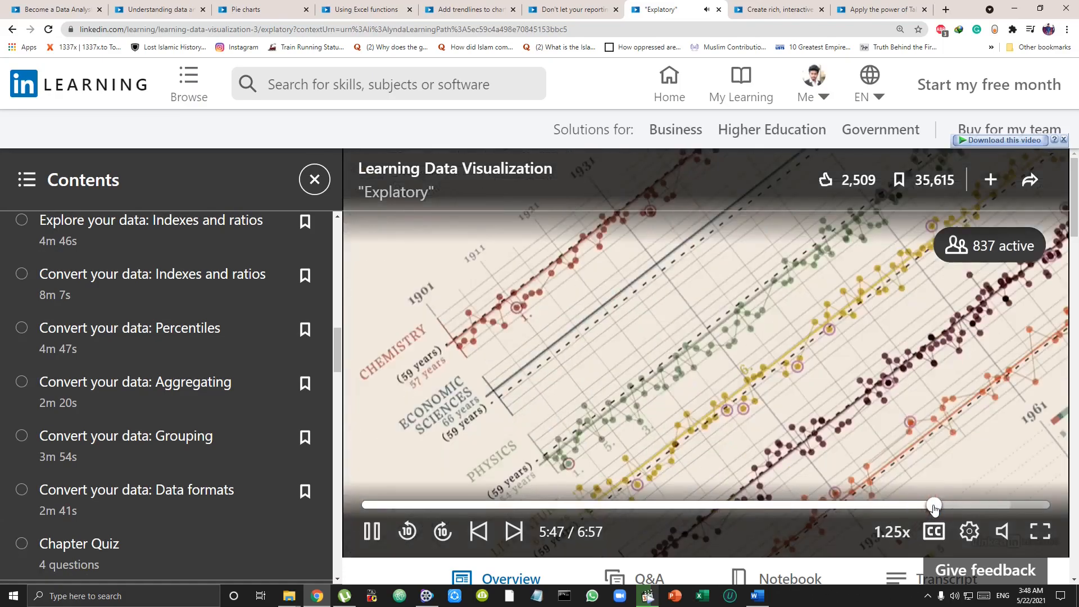
pyautogui.moveTo(934, 505); pyautogui.dragTo(972, 505)
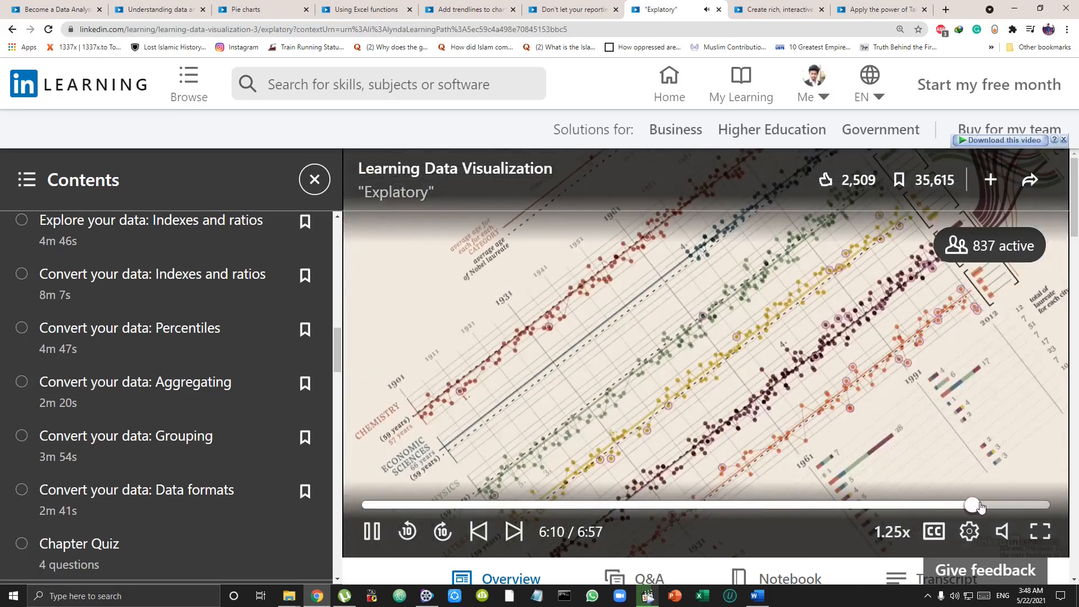
pyautogui.click(1040, 531)
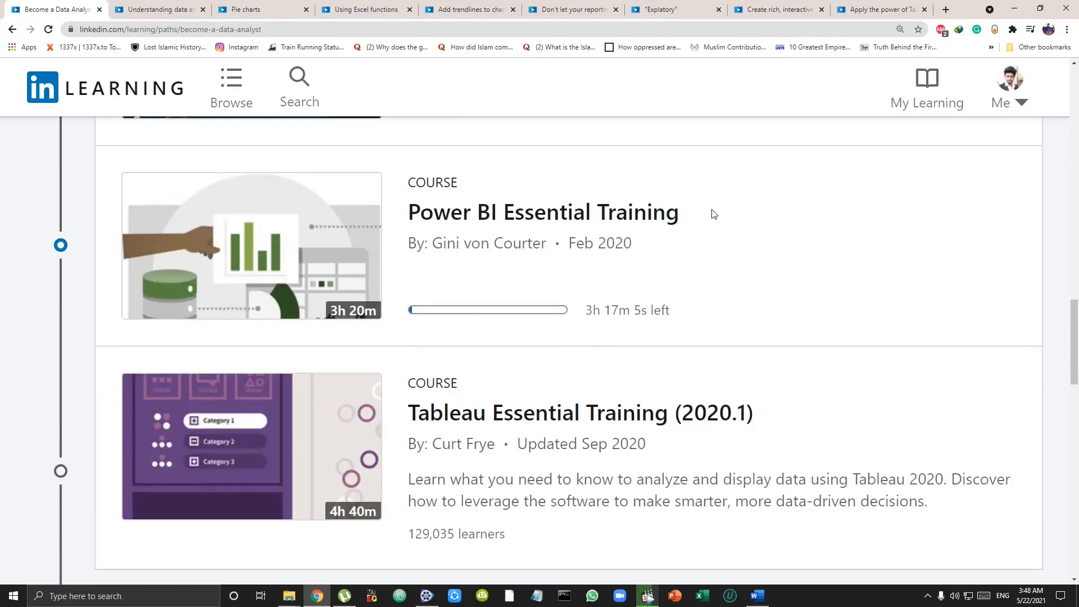
pyautogui.moveTo(665, 413)
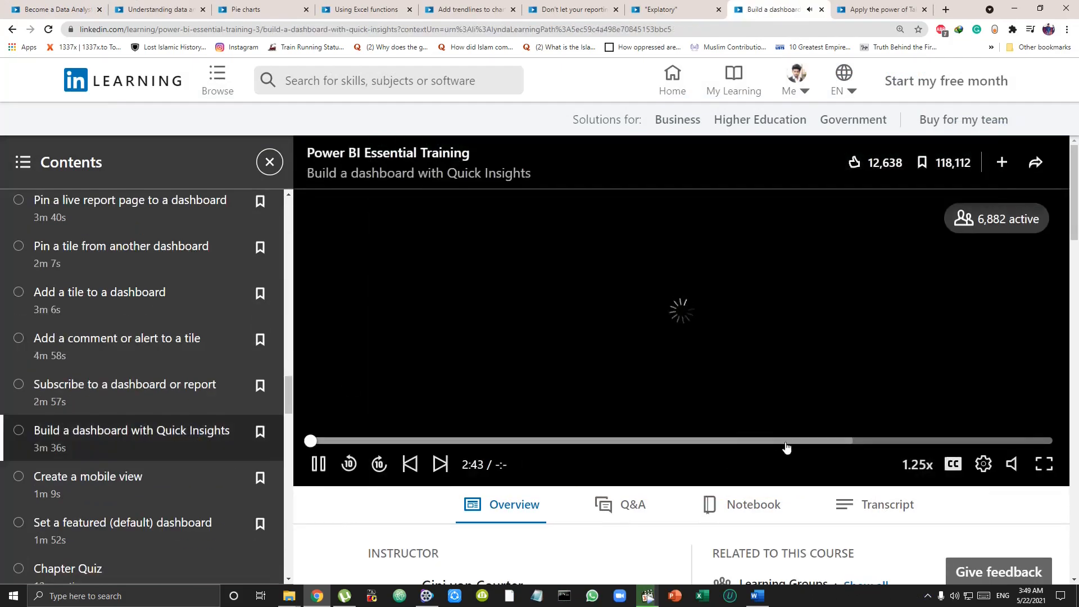
# Play the Tableau Essential Training (2020.1) introduction video.
pyautogui.click(879, 9)
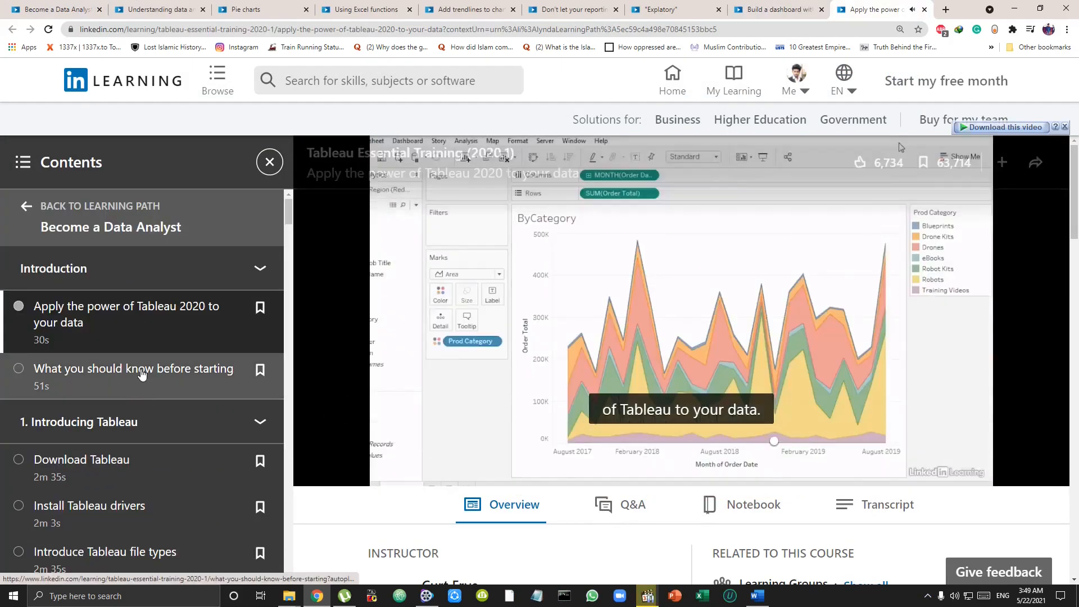